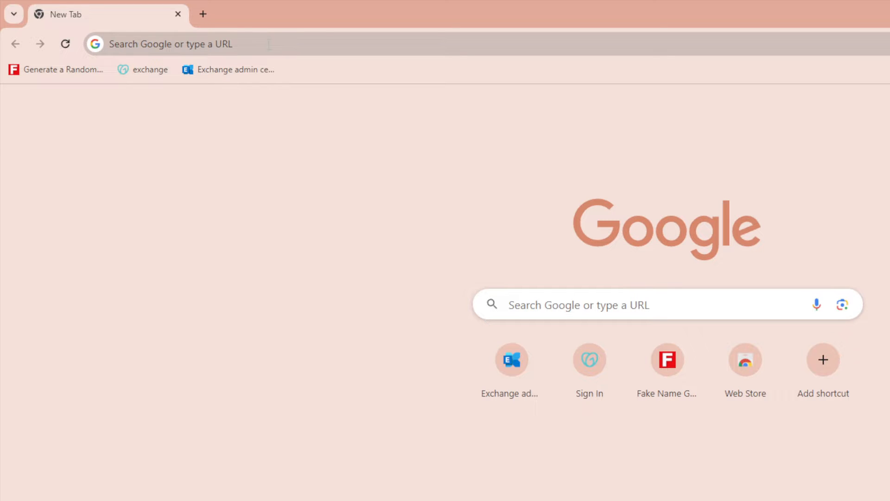
Step: Search Google for metamask, reach metamask.io and follow Download for Chrome to the Web Store listing
{"action": "type", "text": "metam"}
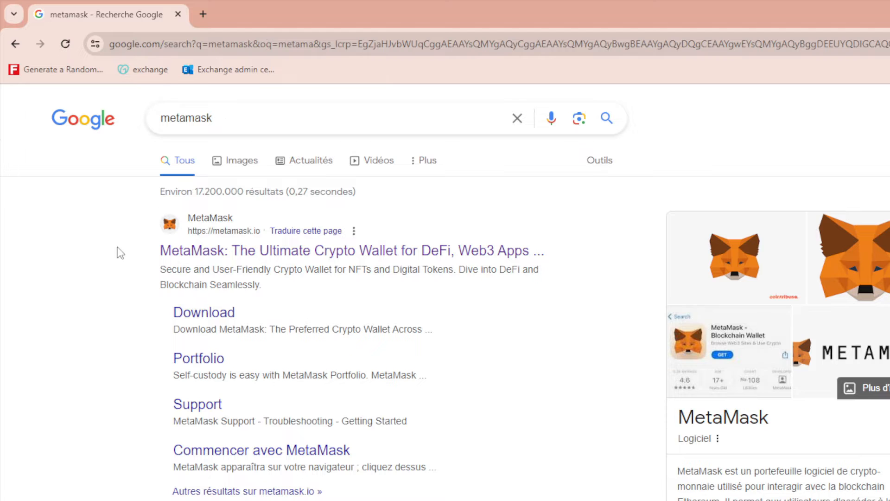
{"action": "left_click", "coordinate": [351, 250]}
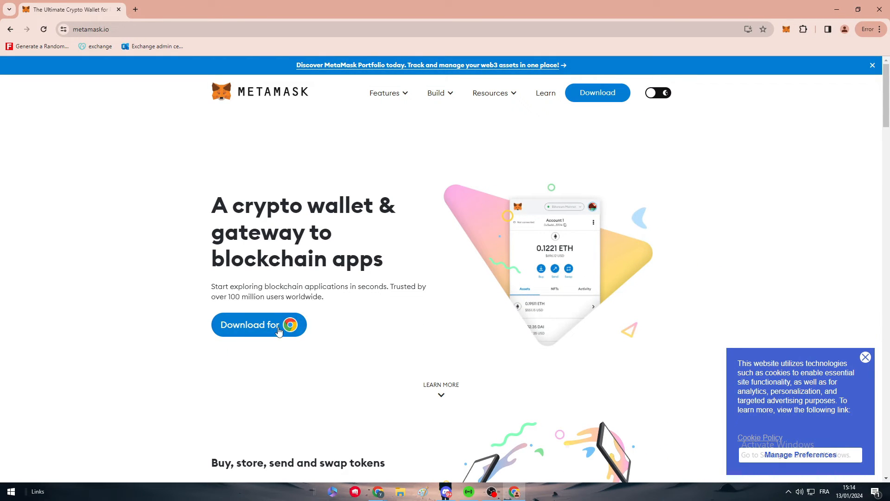
{"action": "left_click", "coordinate": [253, 324]}
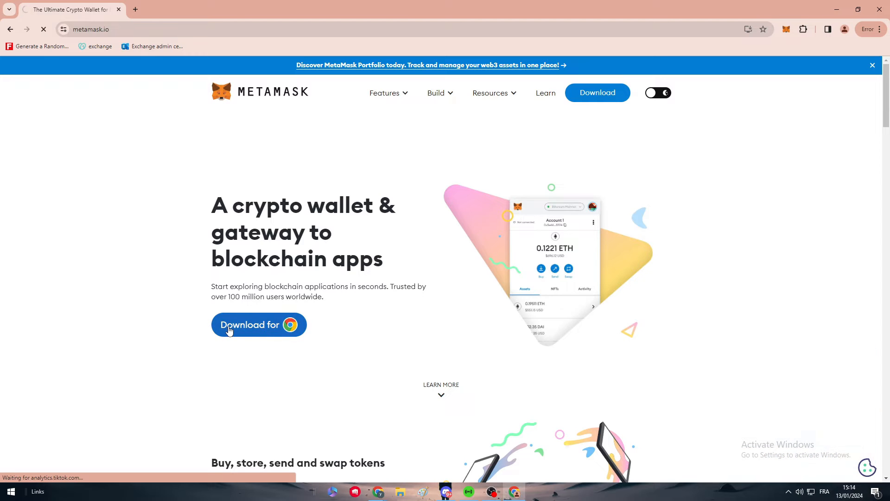
{"action": "left_click", "coordinate": [259, 325]}
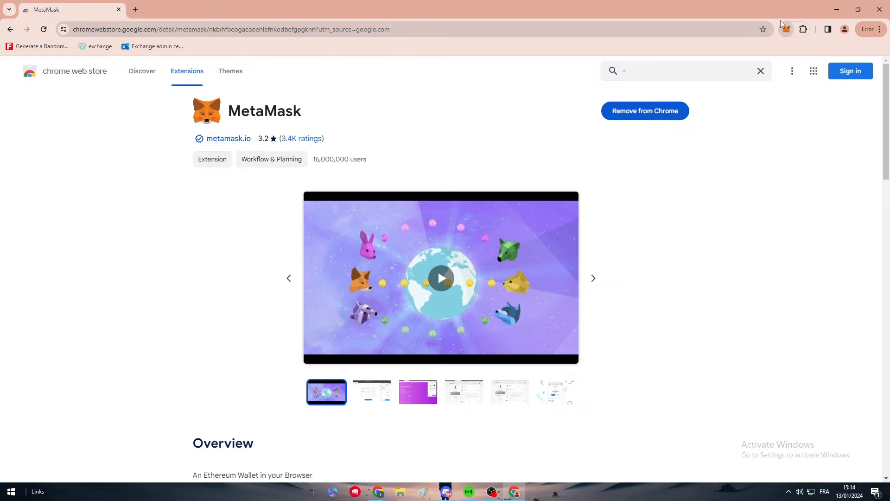
Step: Remove the existing MetaMask extension from Chrome via its toolbar popup
{"action": "left_click", "coordinate": [786, 29]}
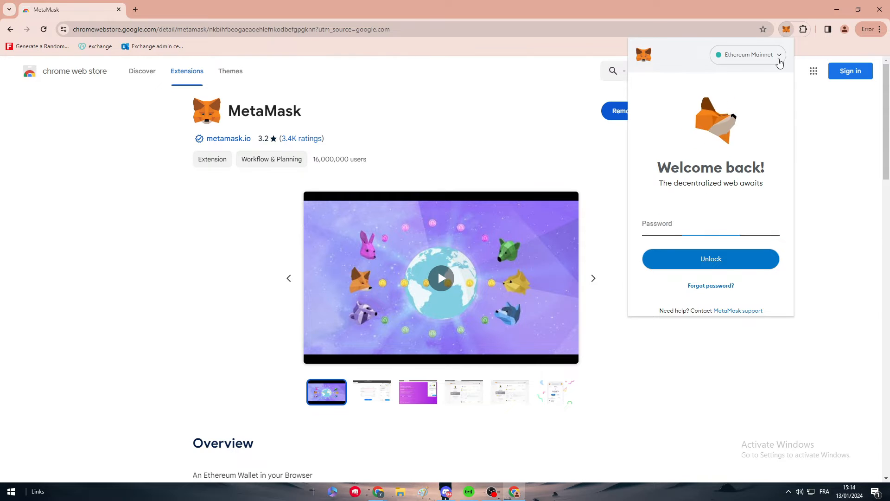
{"action": "left_click", "coordinate": [747, 54]}
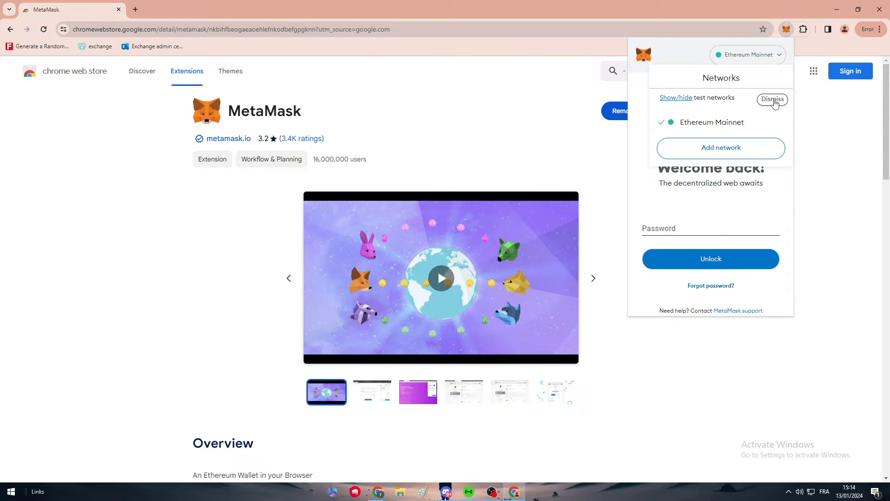
{"action": "left_click", "coordinate": [772, 99]}
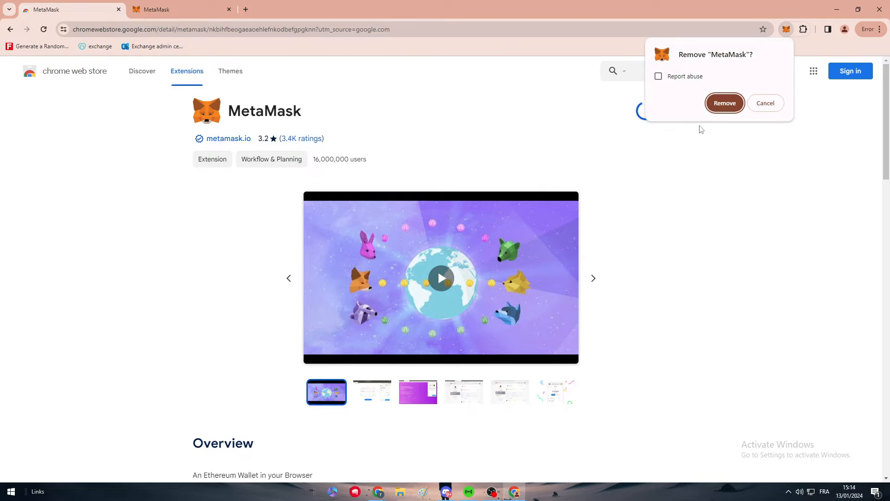
{"action": "left_click", "coordinate": [724, 103]}
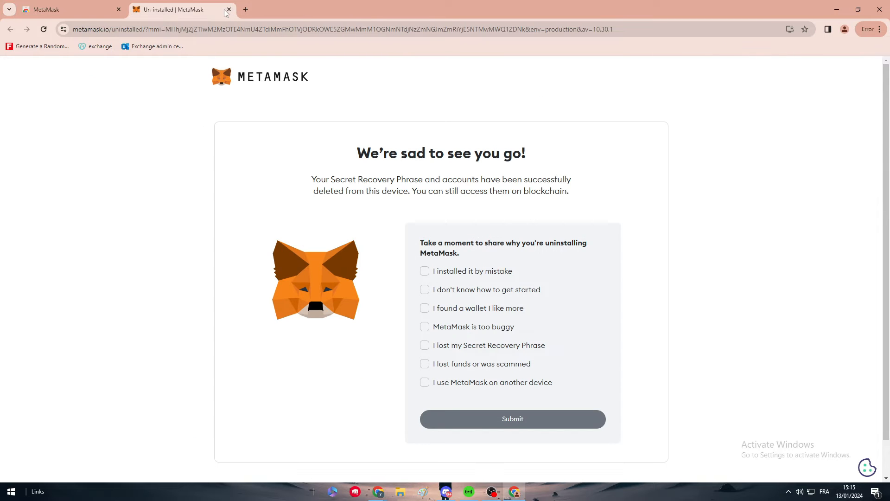
Step: Return to the MetaMask store page and add the extension back to Chrome
{"action": "left_click", "coordinate": [511, 418]}
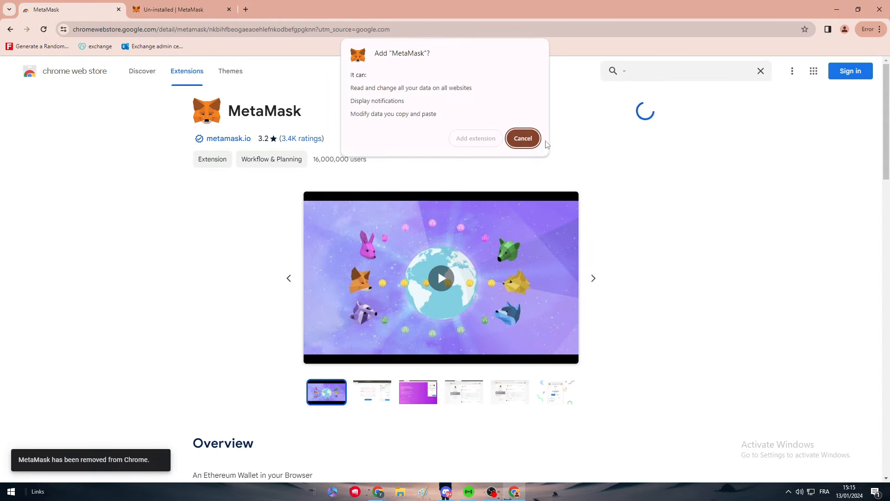
{"action": "left_click", "coordinate": [521, 138]}
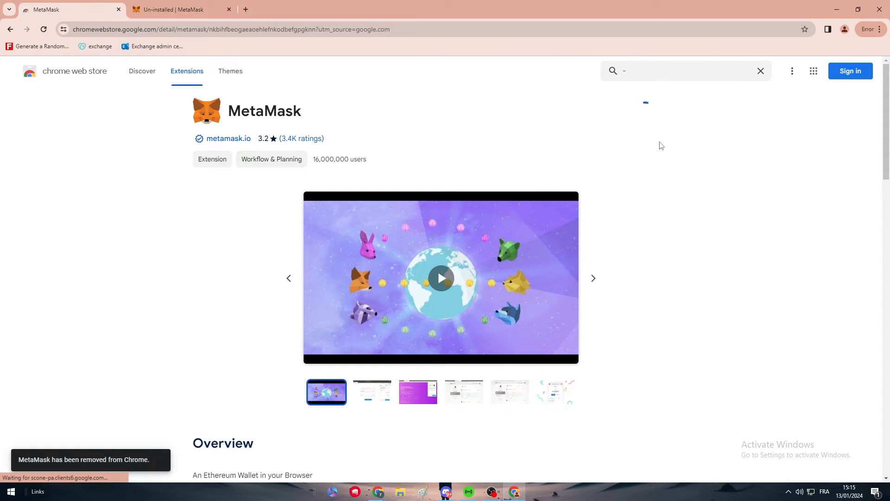
Step: Accept MetaMask's terms and usage-data notice and begin creating a new wallet
{"action": "left_click", "coordinate": [810, 29]}
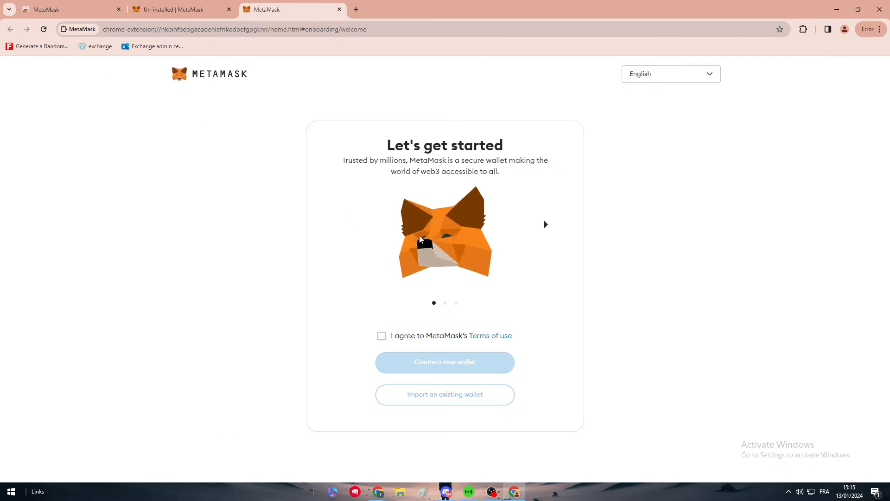
{"action": "left_click", "coordinate": [381, 336]}
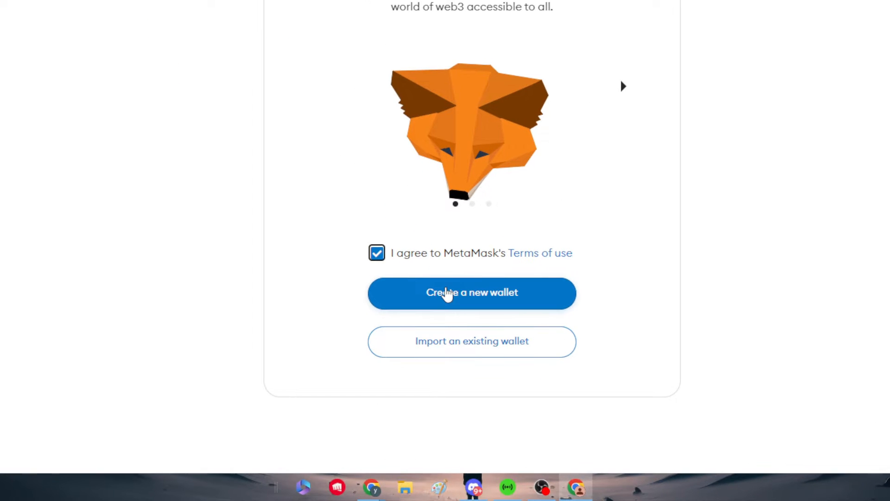
{"action": "left_click", "coordinate": [471, 292]}
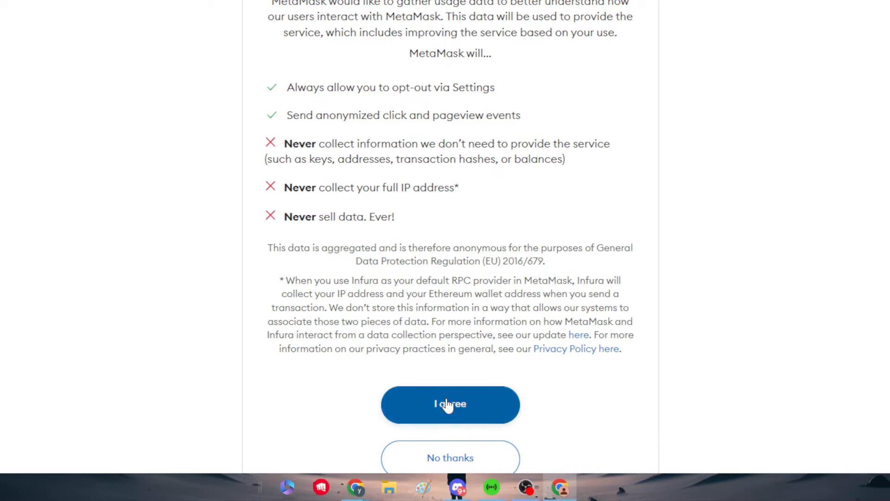
{"action": "left_click", "coordinate": [450, 404]}
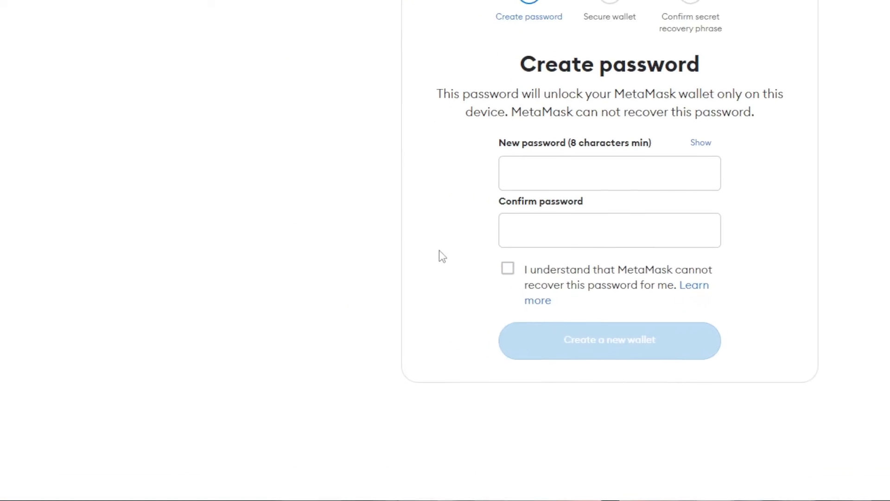
Step: Set and confirm the new wallet password and acknowledge the wallet-created message
{"action": "type", "text": "•"}
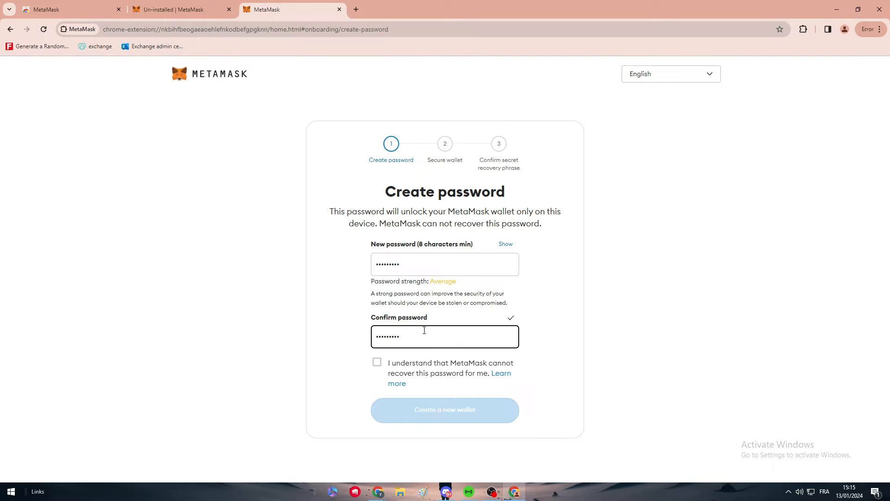
{"action": "left_click", "coordinate": [444, 409]}
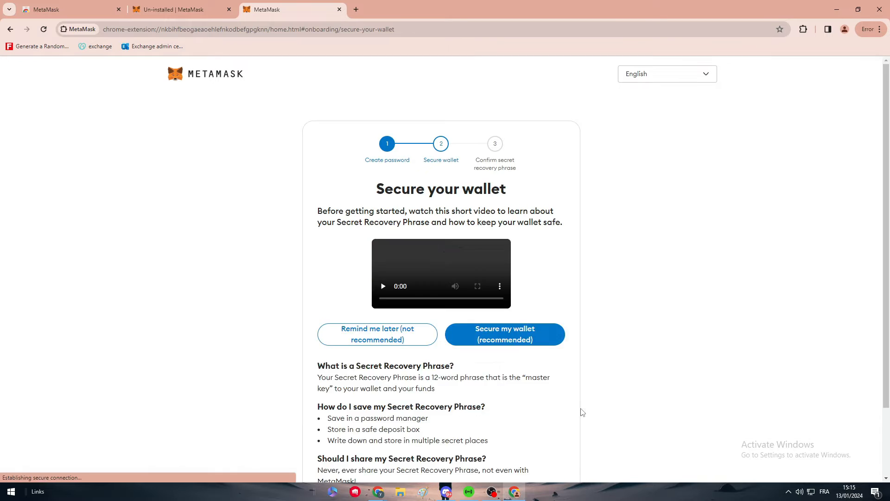
{"action": "scroll", "scroll_direction": "down", "scroll_amount": 3}
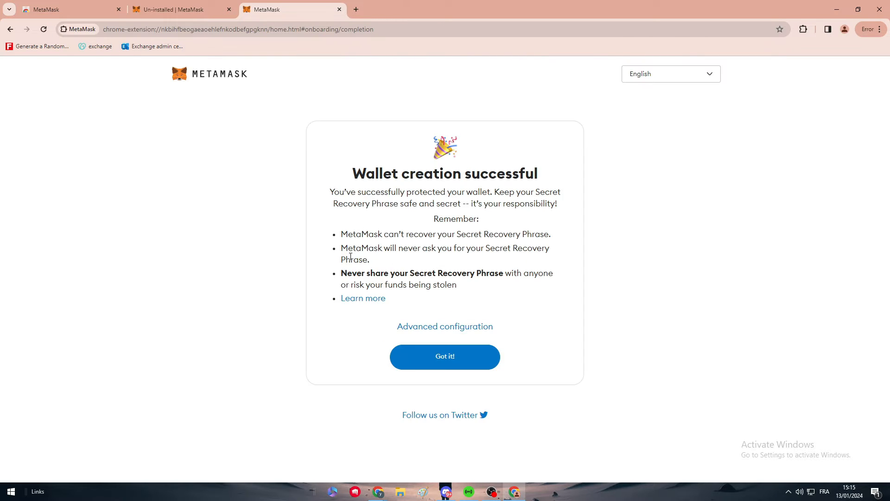
{"action": "left_click", "coordinate": [444, 356]}
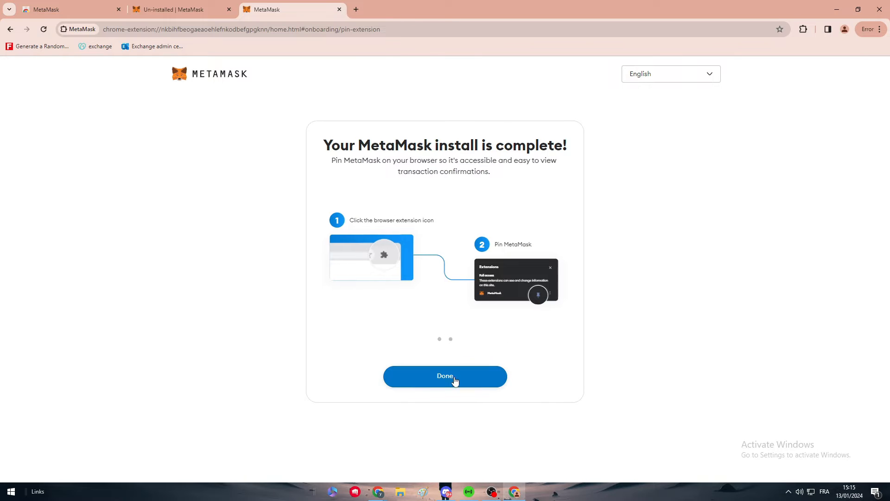
Step: Land on the MetaMask wallet home for Account 1 and clear the what's new notice
{"action": "left_click", "coordinate": [444, 376]}
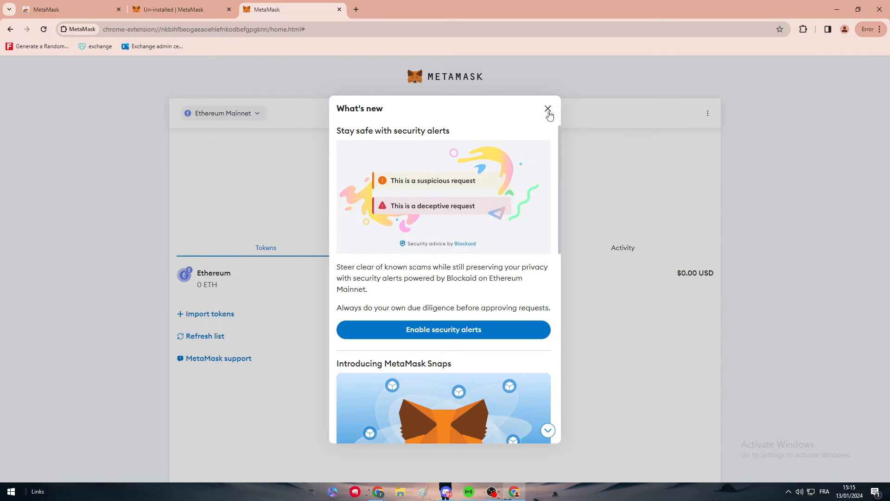
{"action": "left_click", "coordinate": [547, 108]}
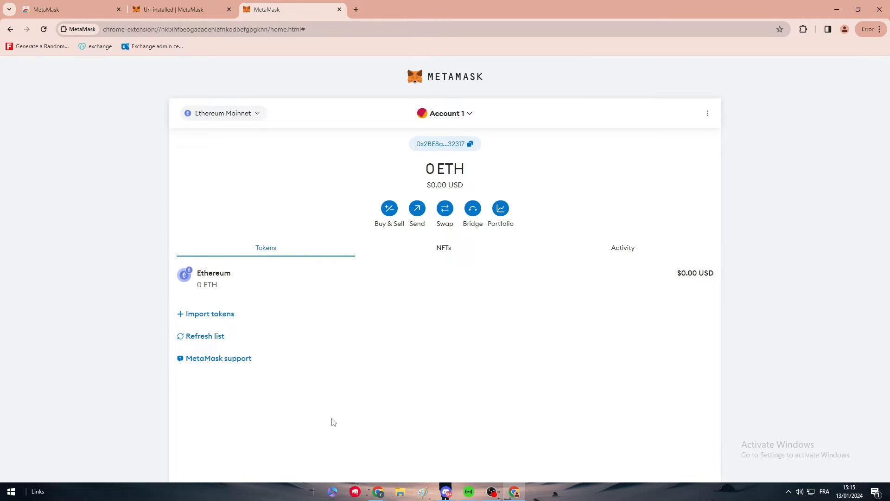
{"action": "left_click", "coordinate": [707, 113]}
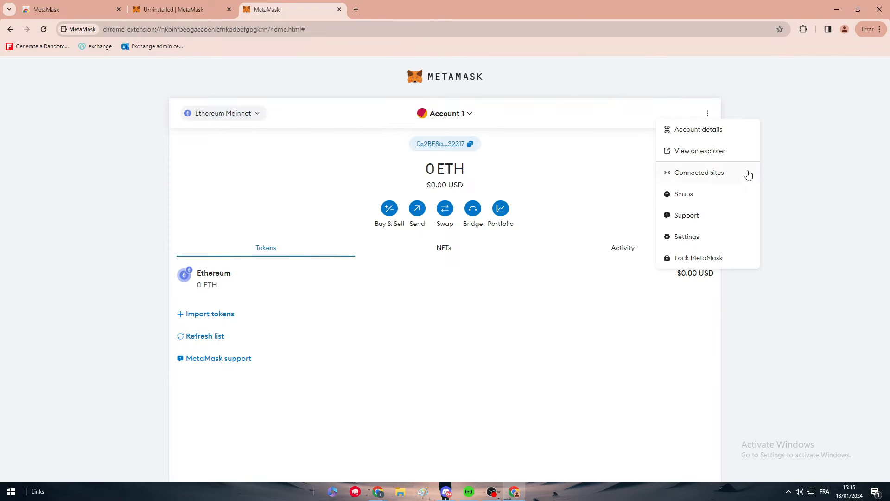
{"action": "mouse_move", "coordinate": [722, 183]}
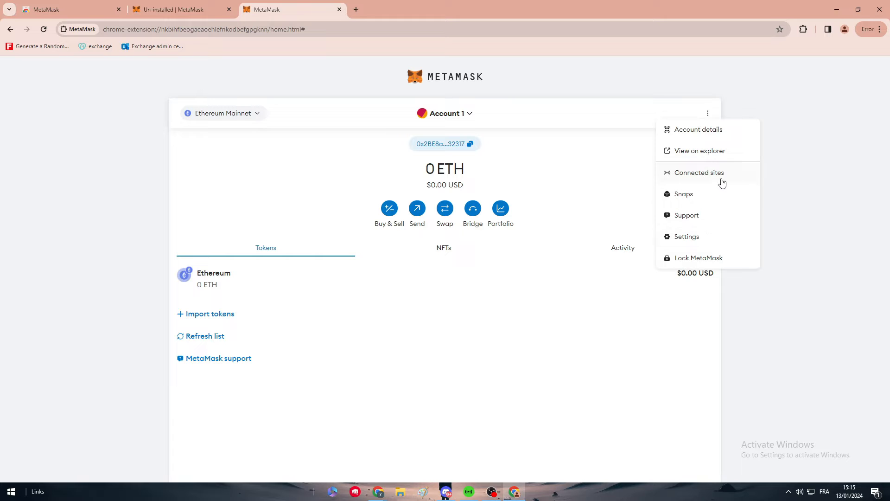
{"action": "left_click", "coordinate": [702, 122]}
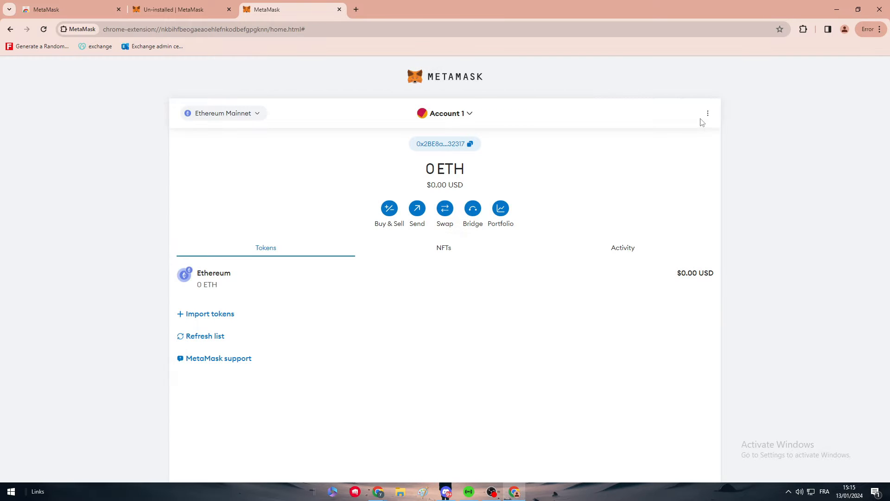
Step: View Account 1's details and address QR code, then start a new blank browser tab
{"action": "left_click", "coordinate": [708, 113]}
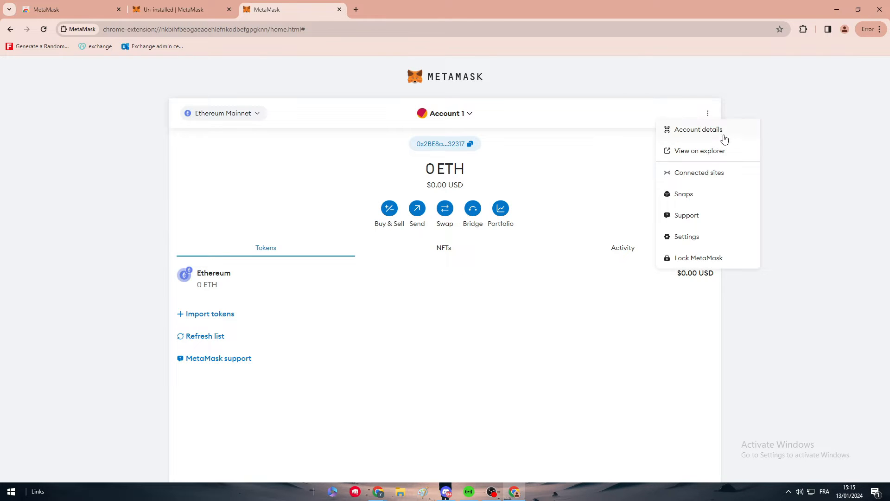
{"action": "left_click", "coordinate": [697, 129]}
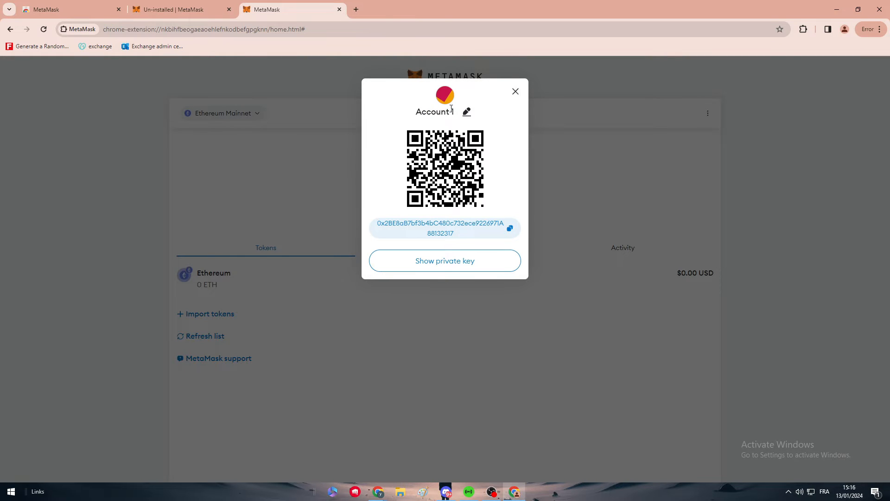
{"action": "left_click", "coordinate": [515, 92]}
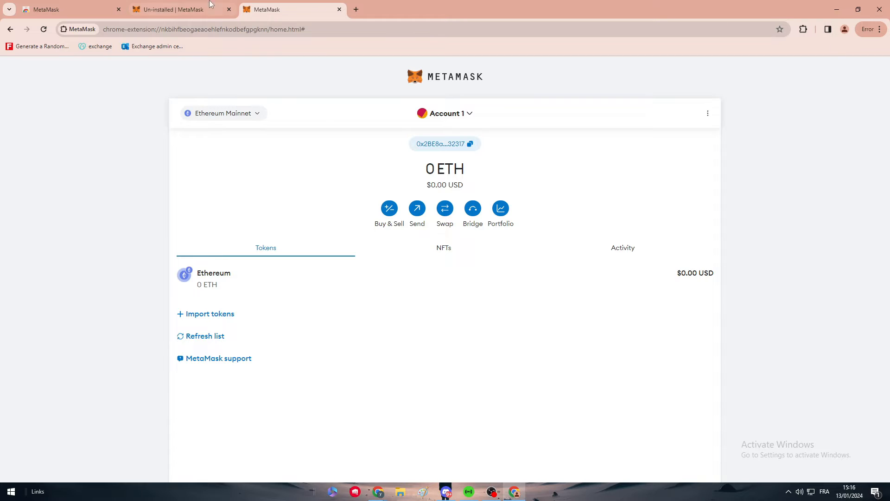
{"action": "left_click", "coordinate": [803, 29]}
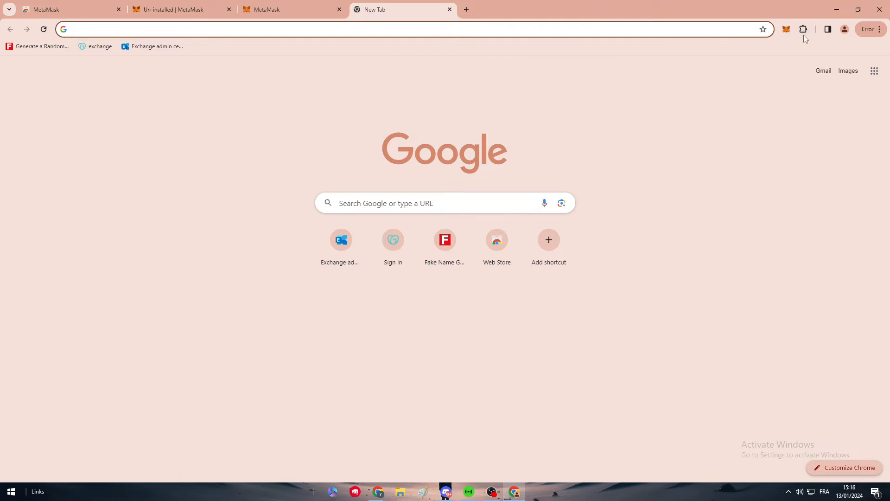
Step: Reopen the wallet popup, clear its what's-new and network-switcher tips, and launch MetaMask Portfolio
{"action": "left_click", "coordinate": [786, 29]}
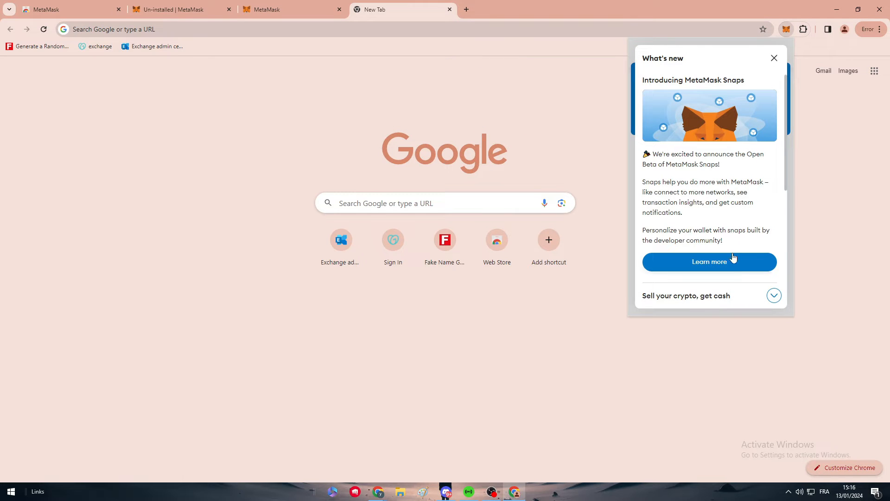
{"action": "left_click", "coordinate": [773, 57]}
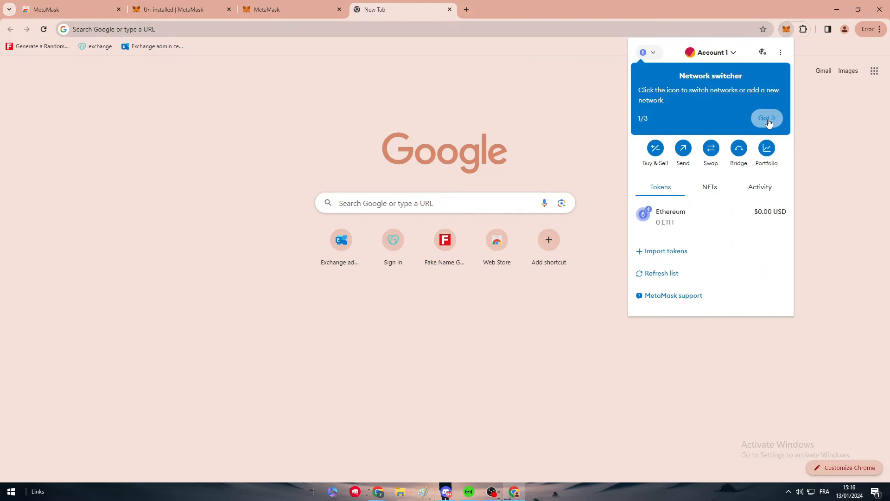
{"action": "left_click", "coordinate": [767, 118]}
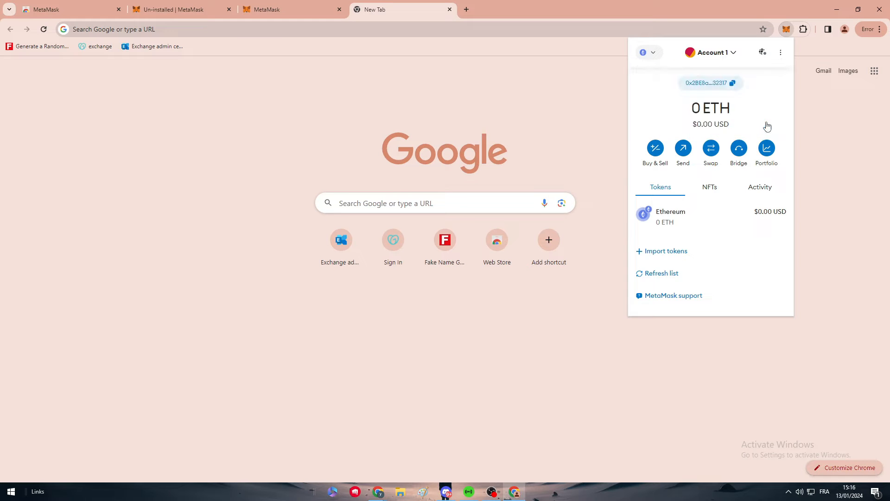
{"action": "left_click", "coordinate": [654, 153]}
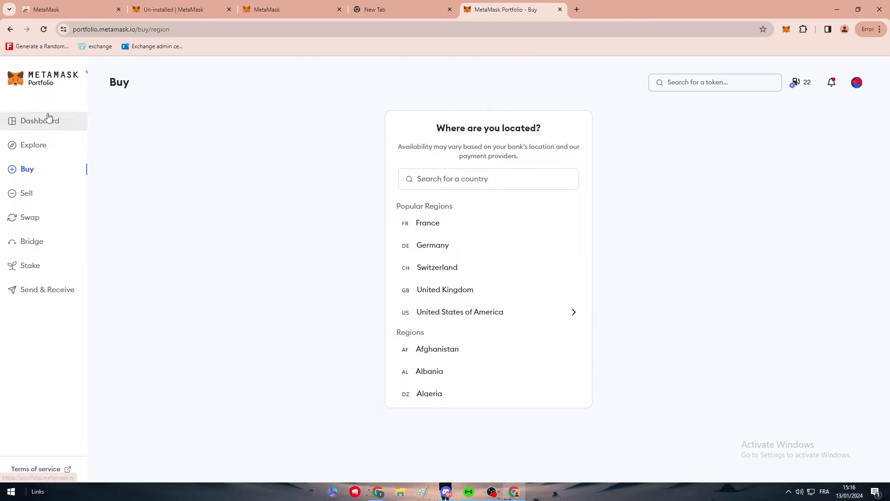
Step: Review the empty $0 Portfolio dashboard and the Explore list of top-gaining tokens
{"action": "left_click", "coordinate": [40, 121]}
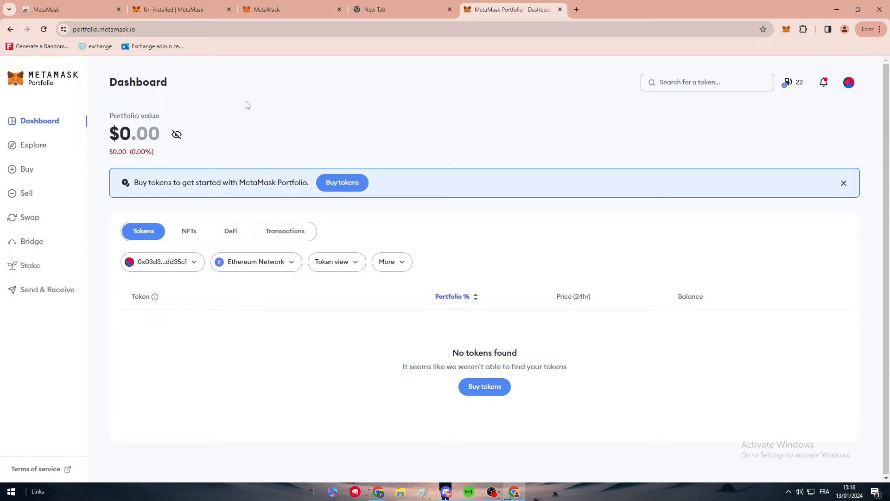
{"action": "left_click", "coordinate": [34, 145]}
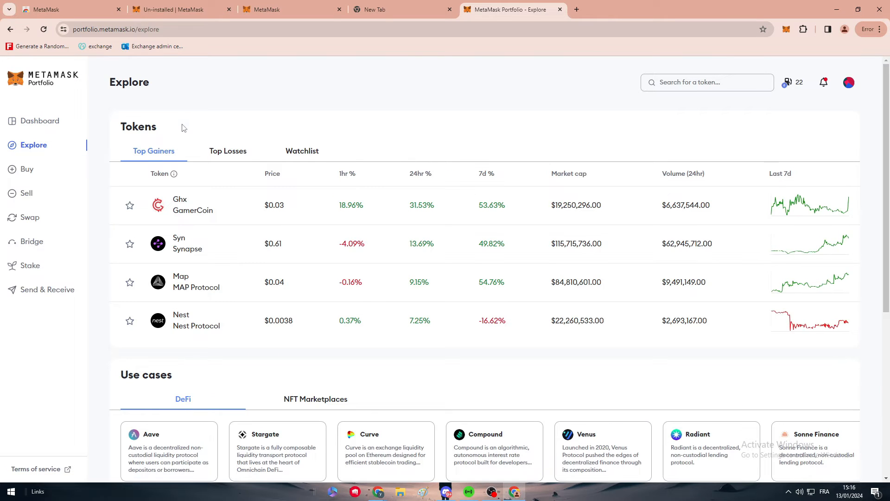
{"action": "left_click", "coordinate": [47, 289]}
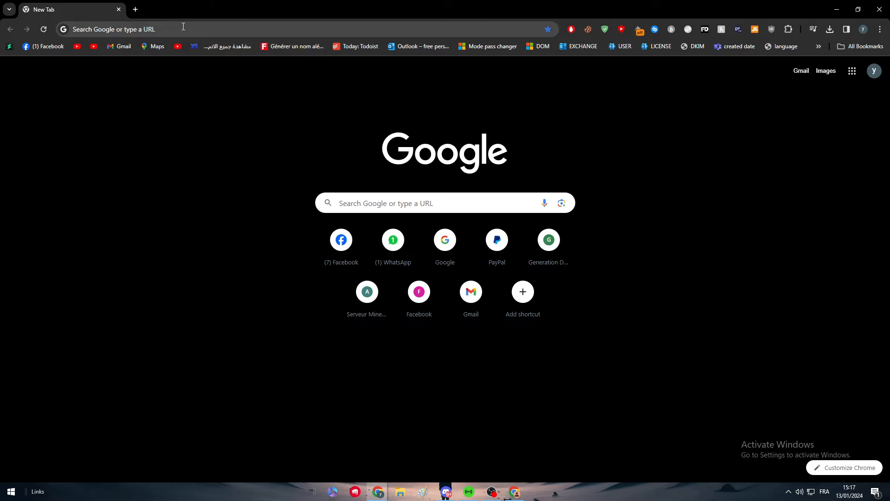
Step: Search Google for twitter and go to the X website from the top result
{"action": "left_click", "coordinate": [170, 28]}
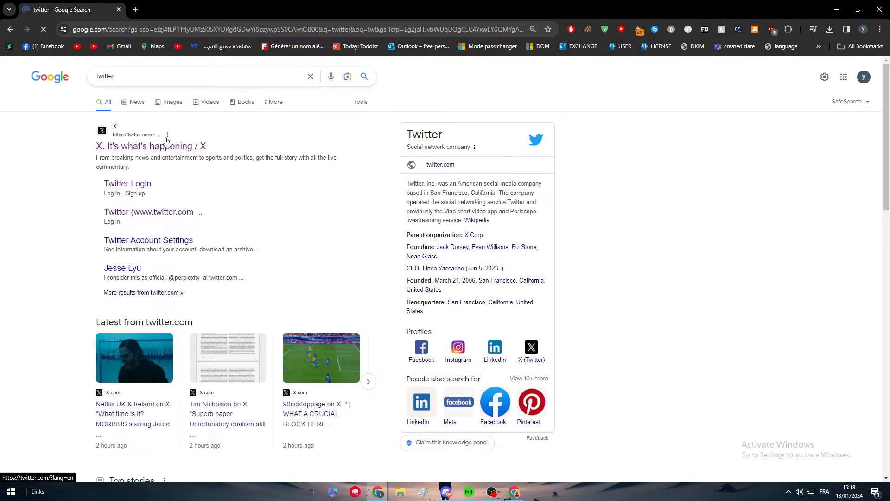
{"action": "left_click", "coordinate": [151, 146]}
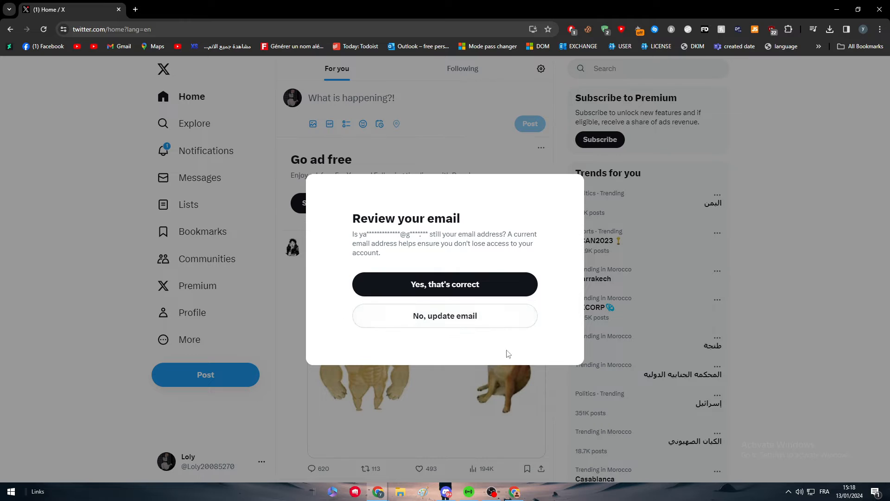
Step: Confirm the account email is correct and choose the individual Premium subscription
{"action": "left_click", "coordinate": [444, 284]}
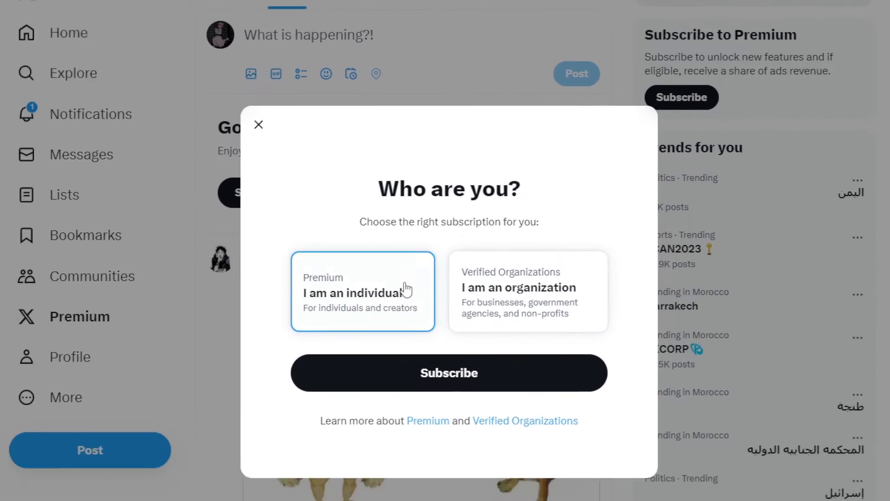
{"action": "scroll", "scroll_direction": "down", "scroll_amount": 3}
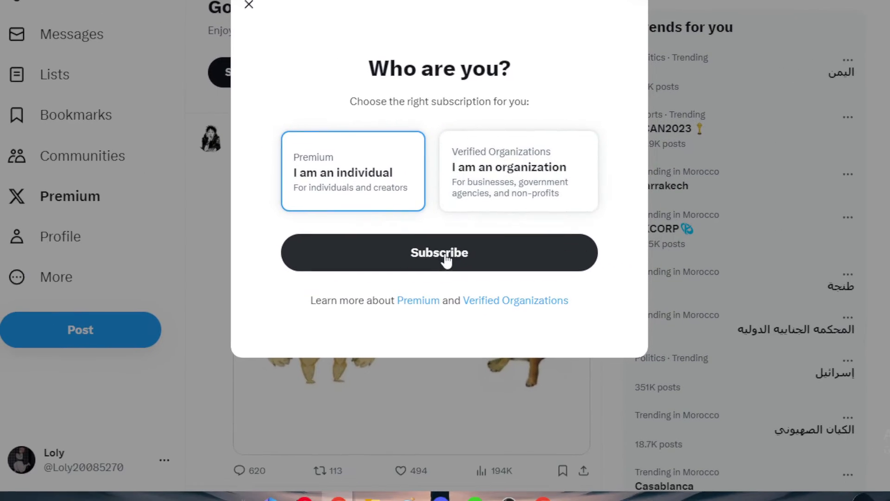
{"action": "left_click", "coordinate": [438, 252]}
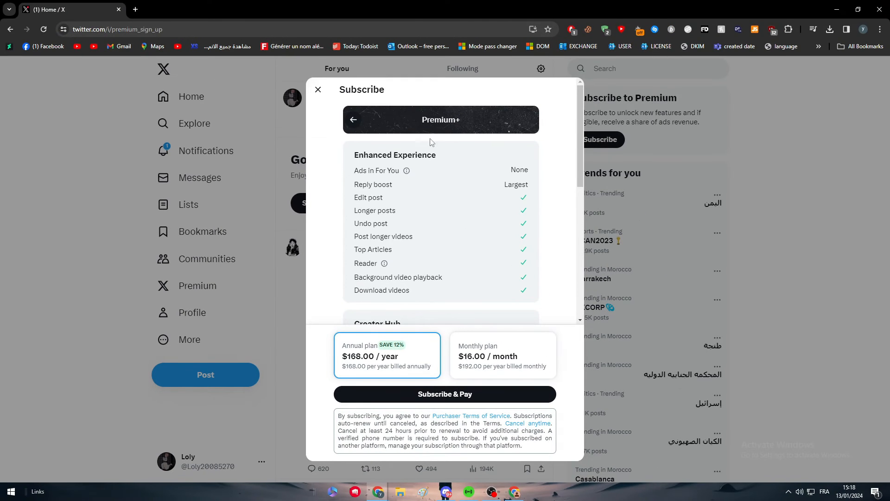
{"action": "mouse_move", "coordinate": [436, 185]}
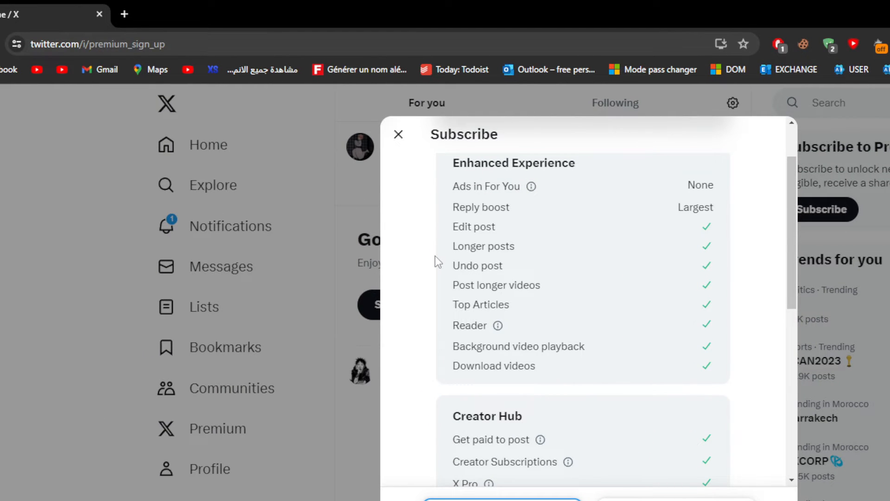
Step: Scroll through the Premium plan's feature list and prices
{"action": "scroll", "scroll_direction": "down", "scroll_amount": 3}
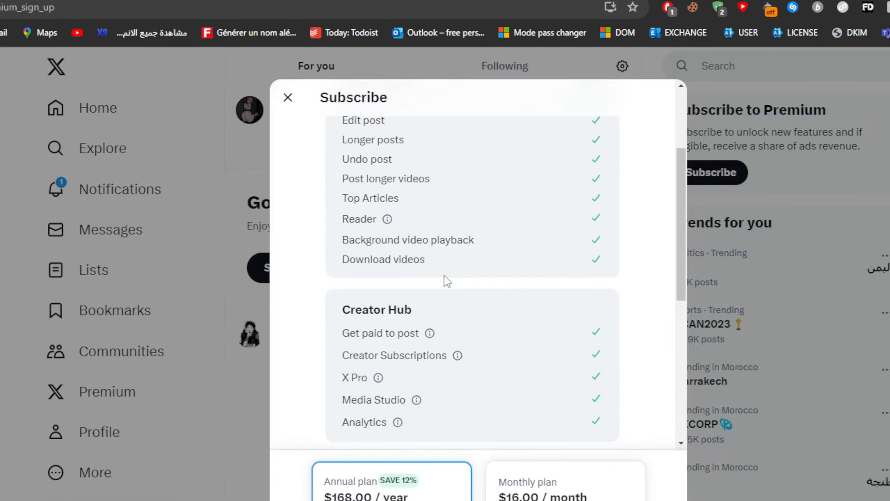
{"action": "scroll", "scroll_direction": "down", "scroll_amount": 3}
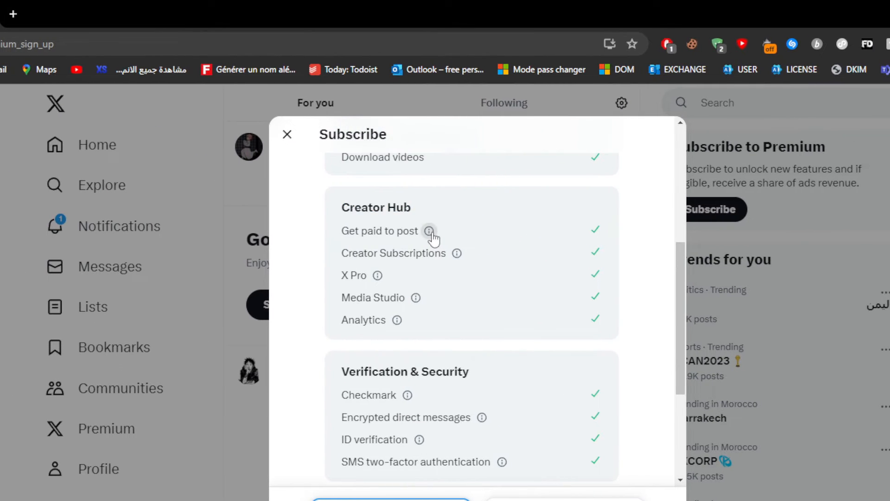
{"action": "scroll", "scroll_direction": "down", "scroll_amount": 3}
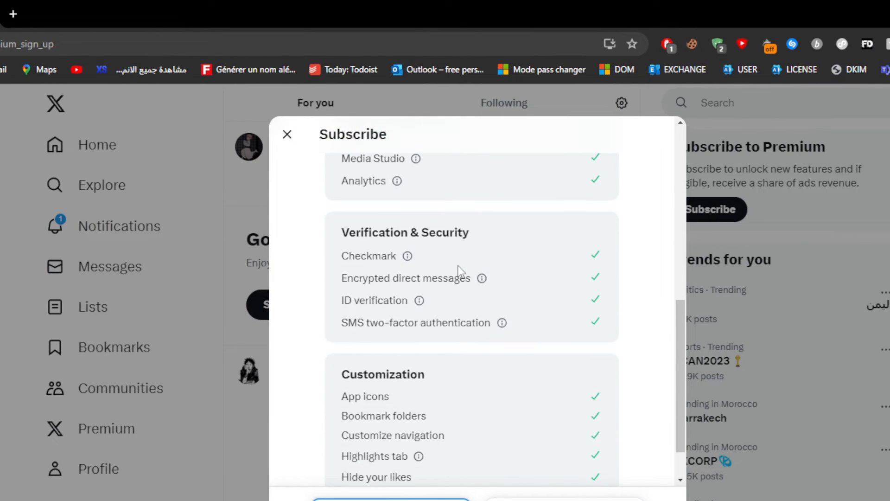
{"action": "scroll", "scroll_direction": "down", "scroll_amount": 3}
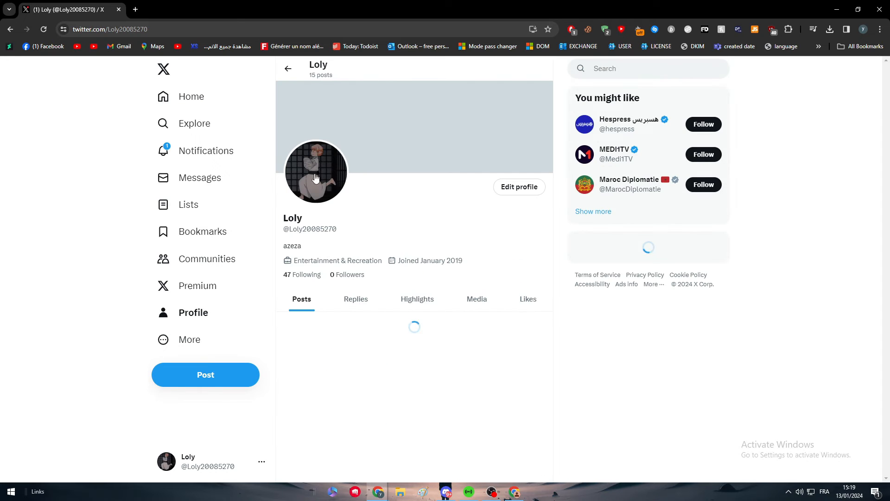
{"action": "left_click", "coordinate": [316, 173]}
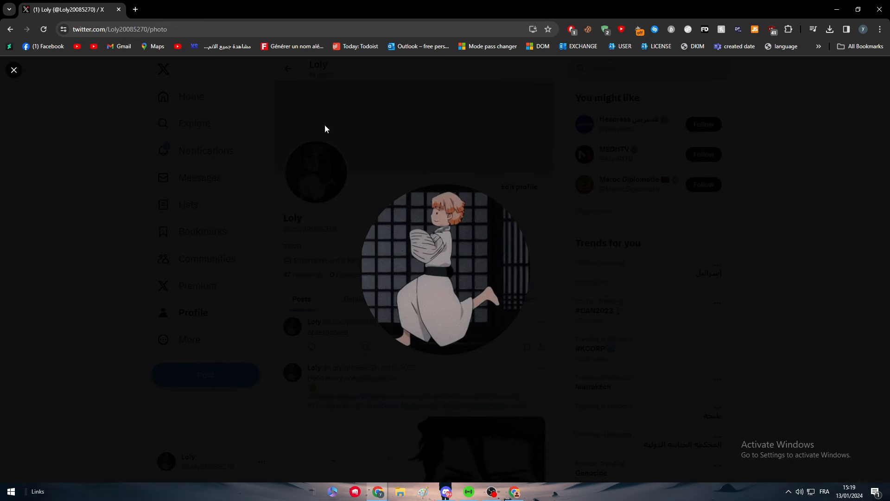
{"action": "left_click", "coordinate": [14, 70]}
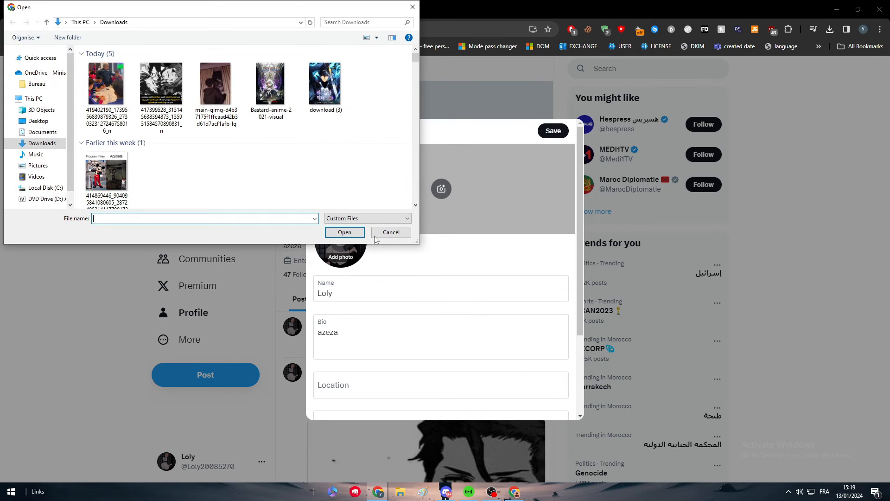
{"action": "left_click", "coordinate": [390, 232]}
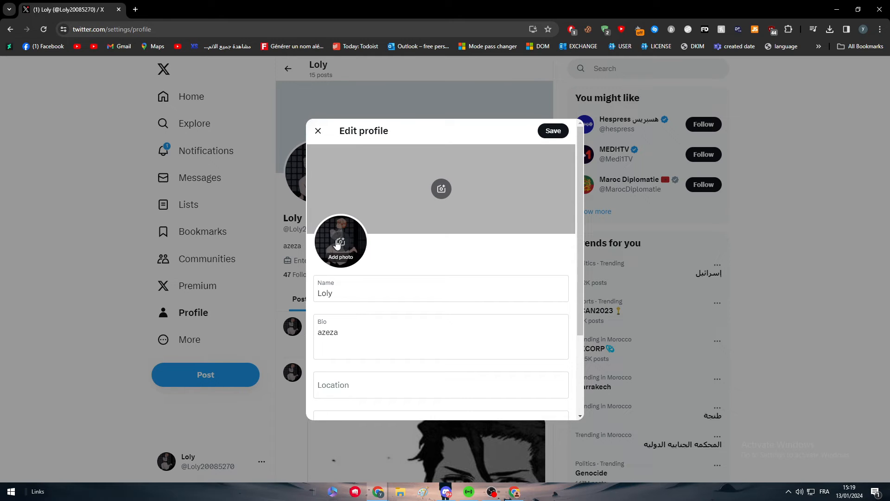
{"action": "left_click", "coordinate": [318, 130]}
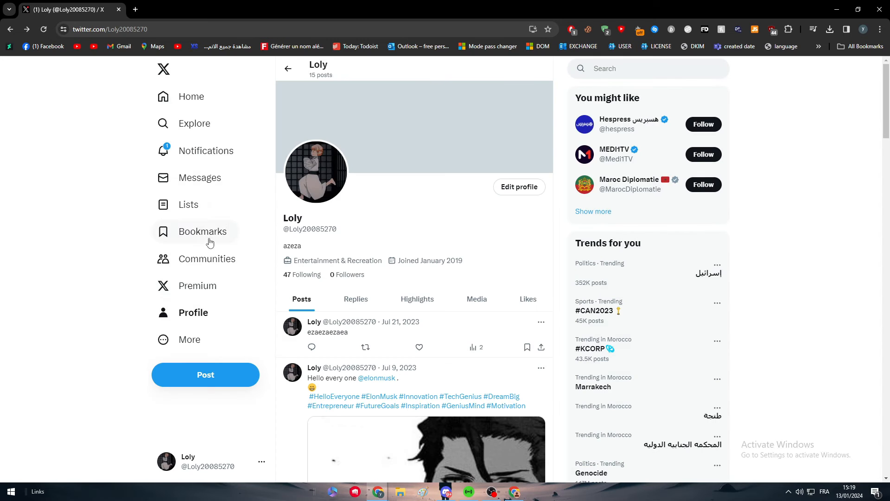
{"action": "mouse_move", "coordinate": [73, 278]}
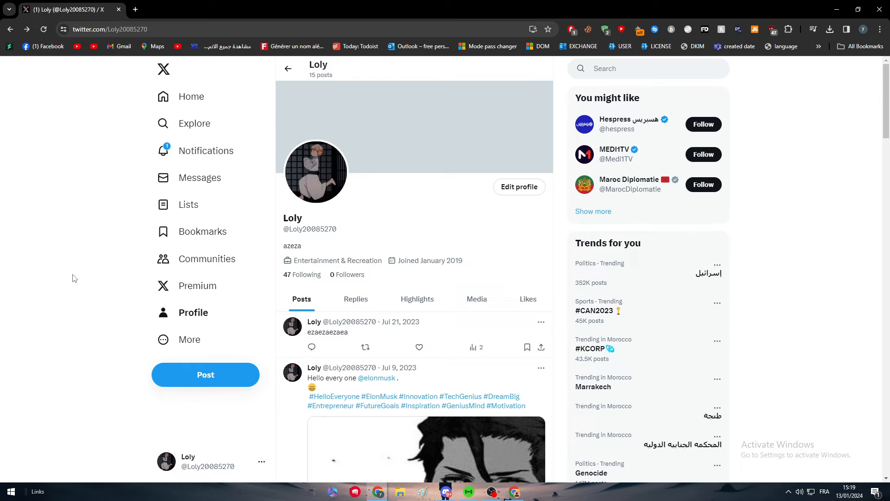
{"action": "mouse_move", "coordinate": [510, 377]}
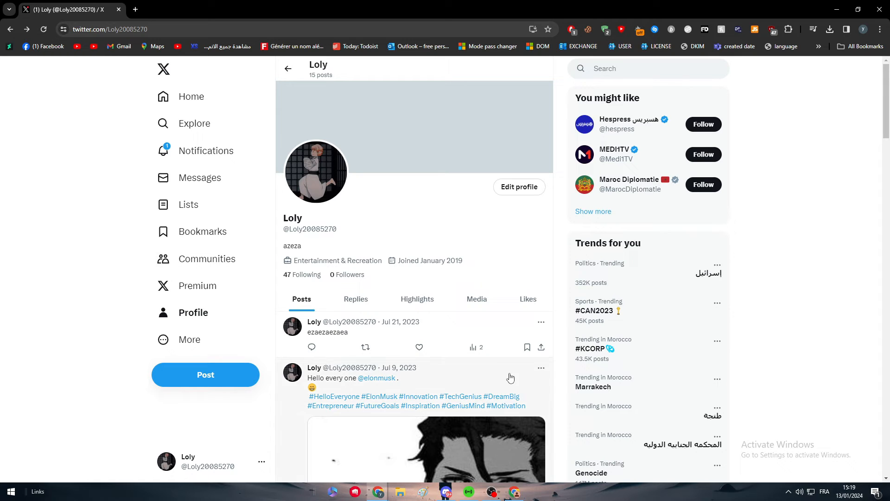
{"action": "mouse_move", "coordinate": [320, 173]}
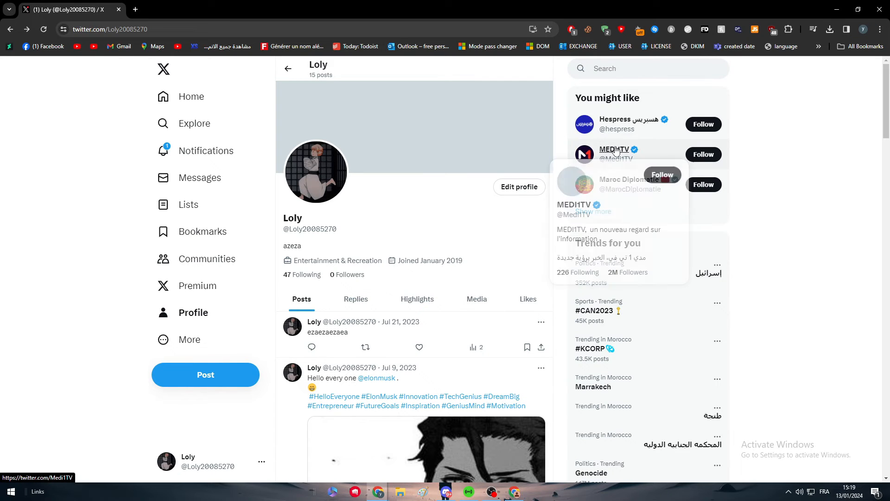
Step: View MEDI1TV's profile picture full size and cancel the Save image as dialog
{"action": "left_click", "coordinate": [614, 150]}
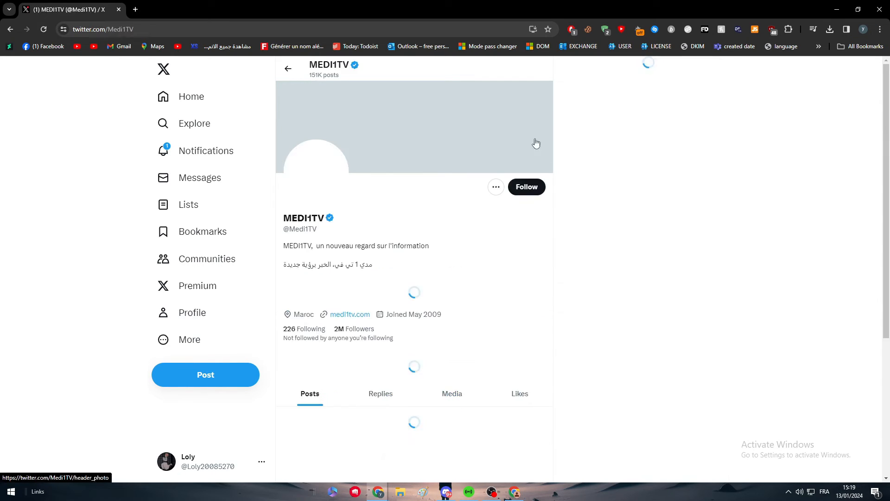
{"action": "right_click", "coordinate": [397, 141]}
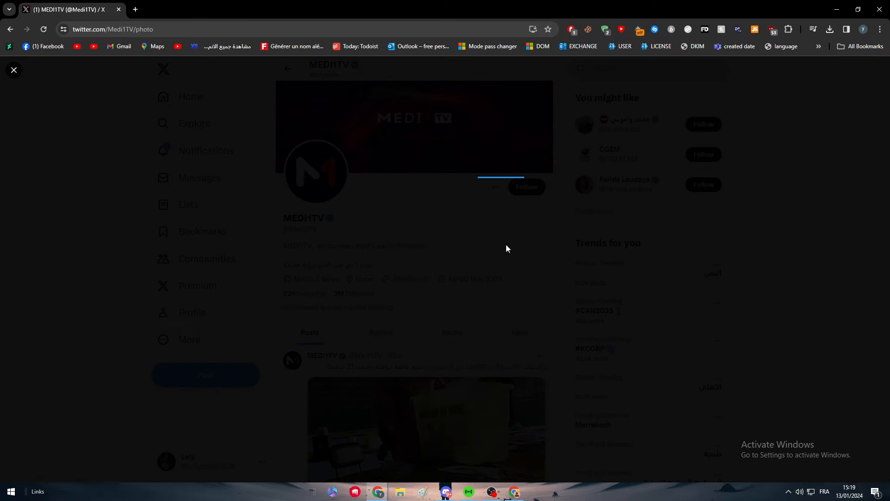
{"action": "right_click", "coordinate": [505, 249]}
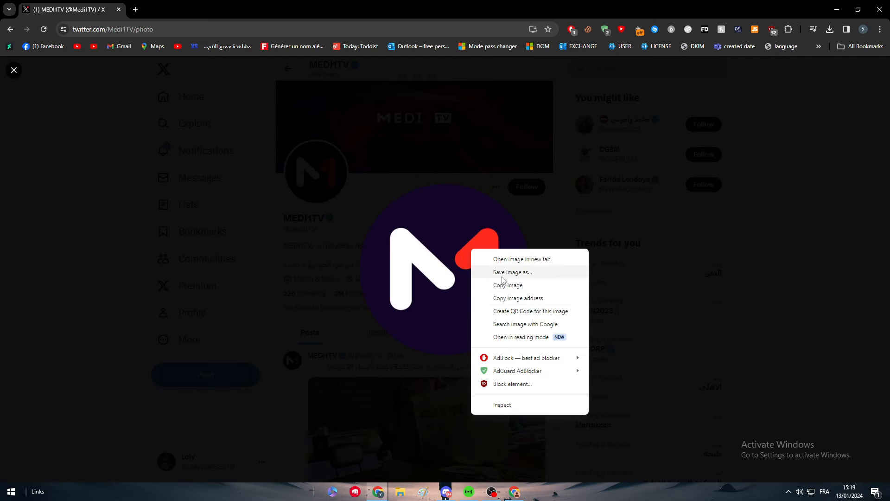
{"action": "left_click", "coordinate": [512, 272]}
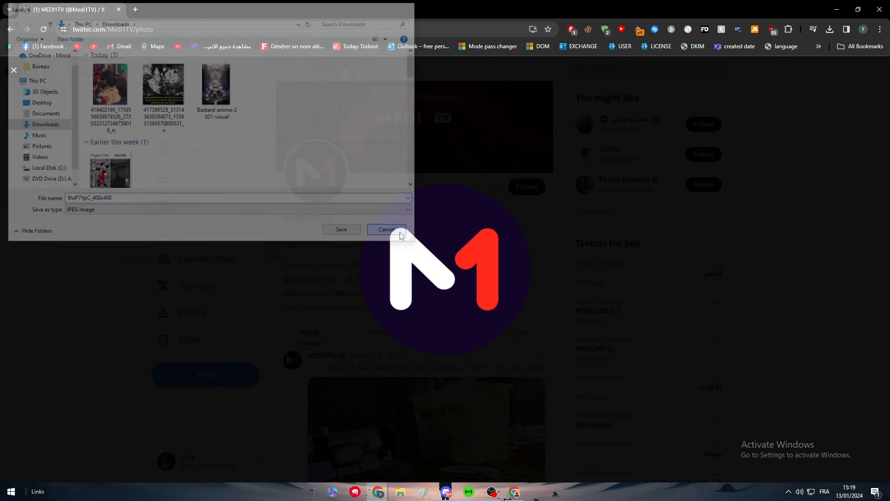
{"action": "left_click", "coordinate": [386, 229]}
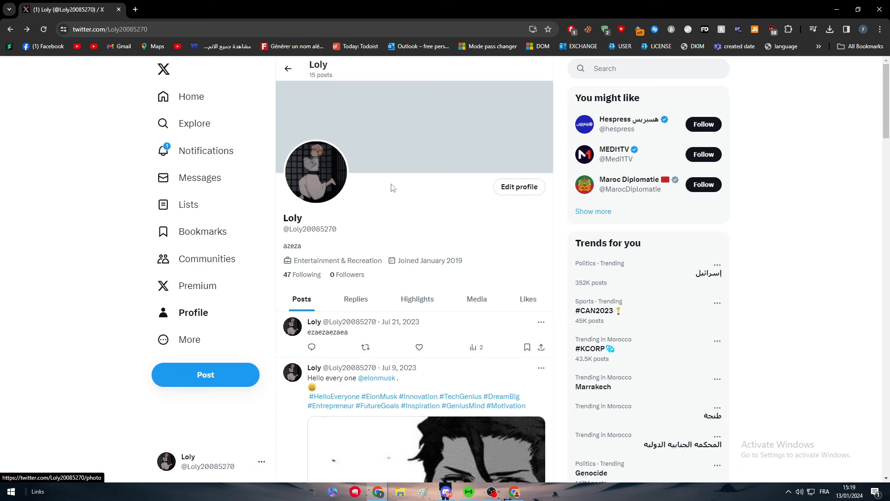
{"action": "mouse_move", "coordinate": [340, 181]}
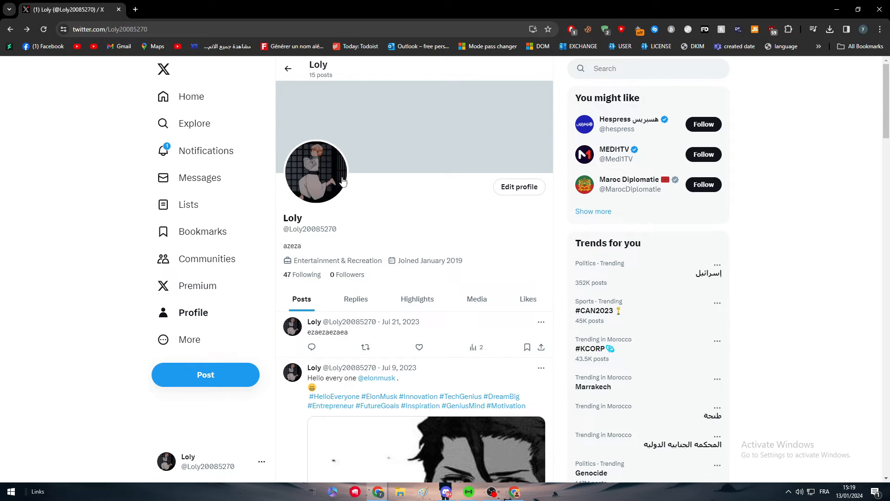
{"action": "mouse_move", "coordinate": [330, 171]}
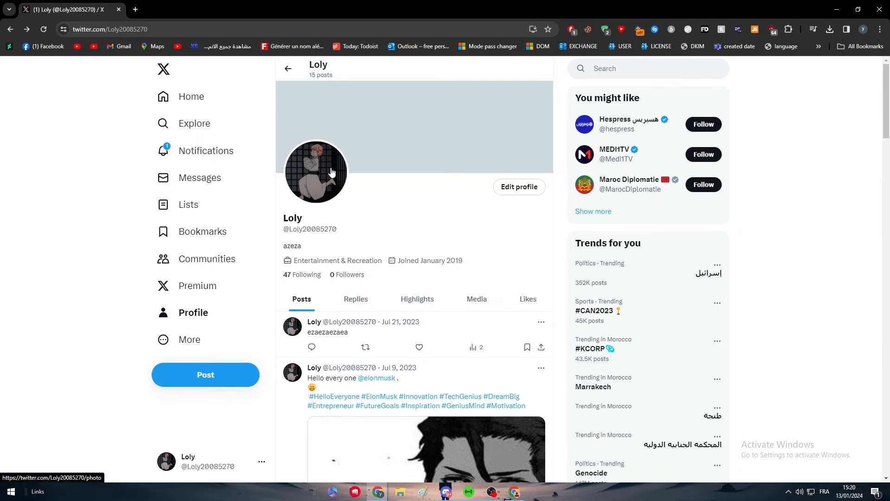
Step: Go back from your own profile to the X home feed
{"action": "left_click", "coordinate": [288, 69]}
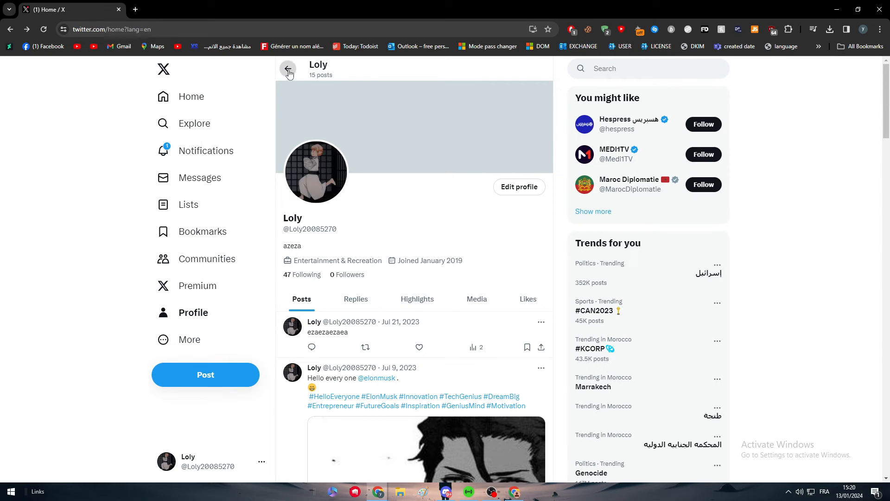
Step: Scroll down the X 'For you' home timeline past several posts to the who-to-follow block
{"action": "left_click", "coordinate": [289, 68]}
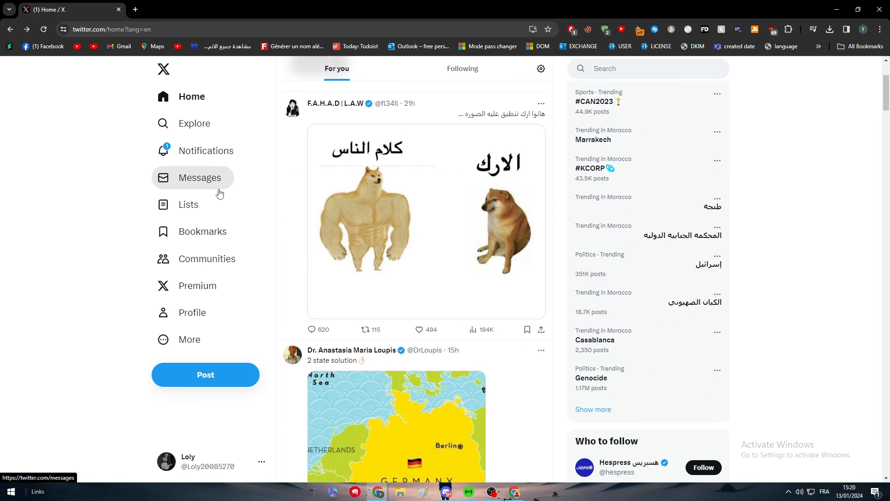
{"action": "scroll", "scroll_direction": "down", "scroll_amount": 3}
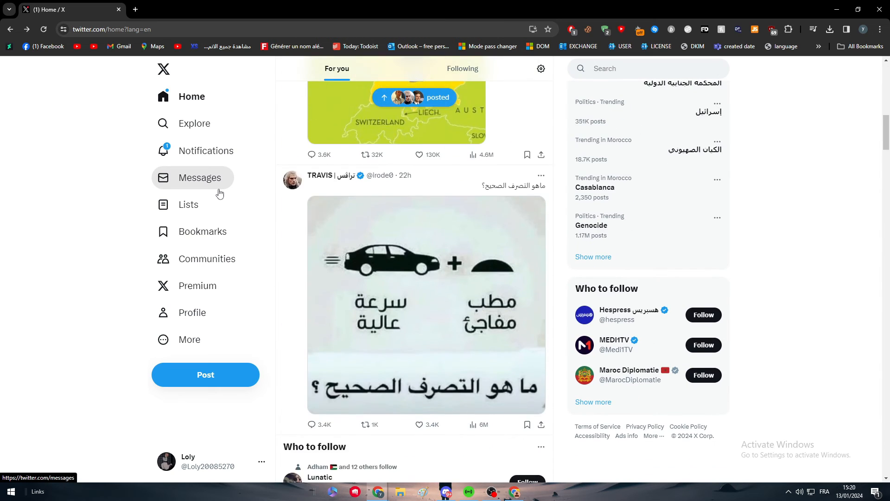
{"action": "scroll", "scroll_direction": "down", "scroll_amount": 3}
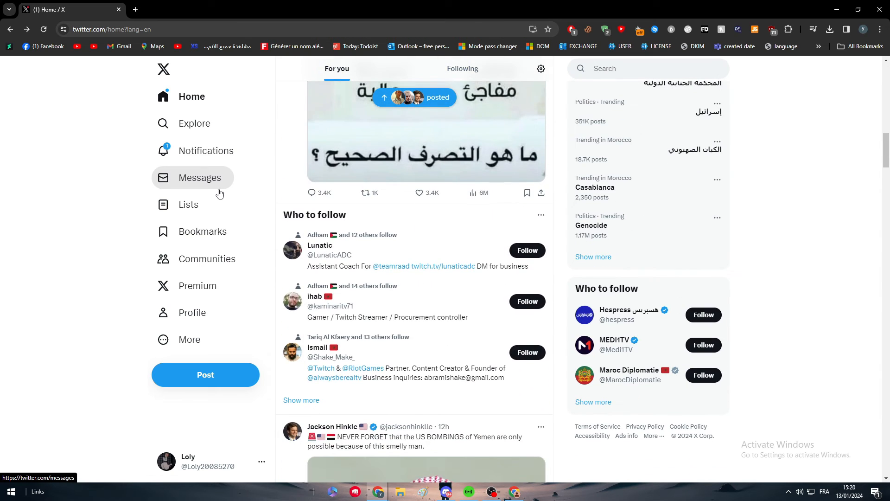
{"action": "mouse_move", "coordinate": [72, 234]}
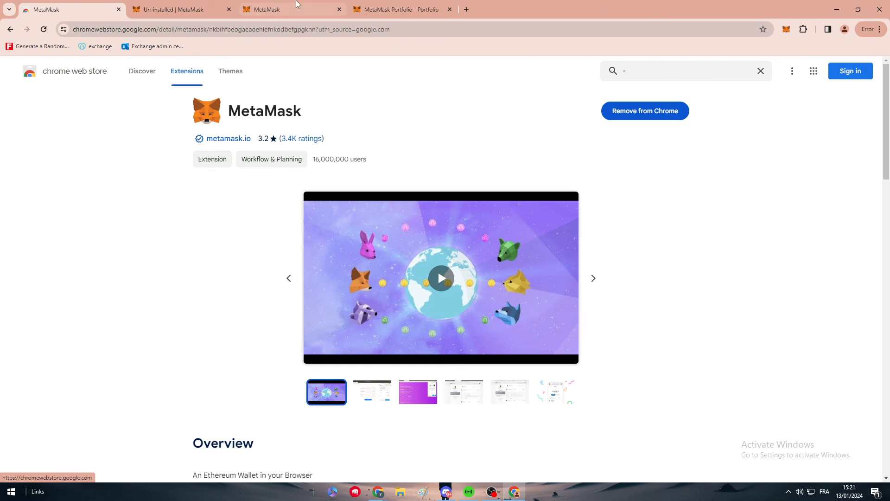
Step: View the MetaMask wallet home showing Account 1 with 0 ETH on Ethereum Mainnet
{"action": "left_click", "coordinate": [290, 9]}
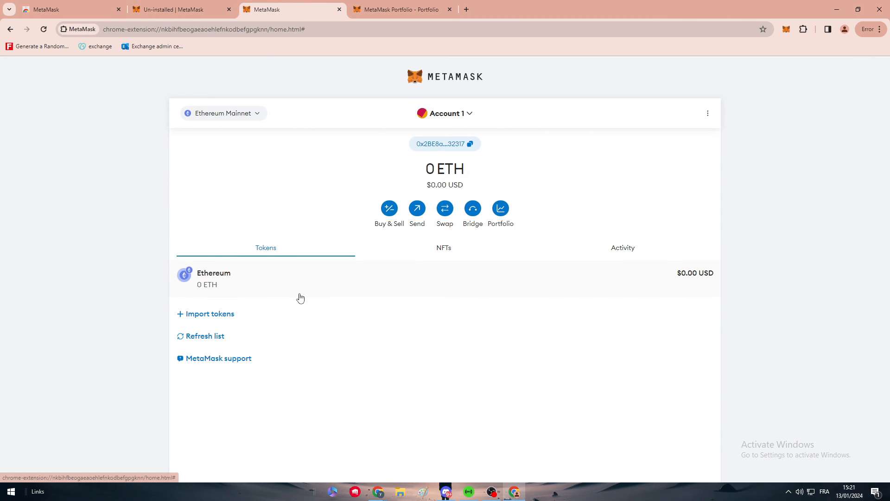
{"action": "mouse_move", "coordinate": [305, 296]}
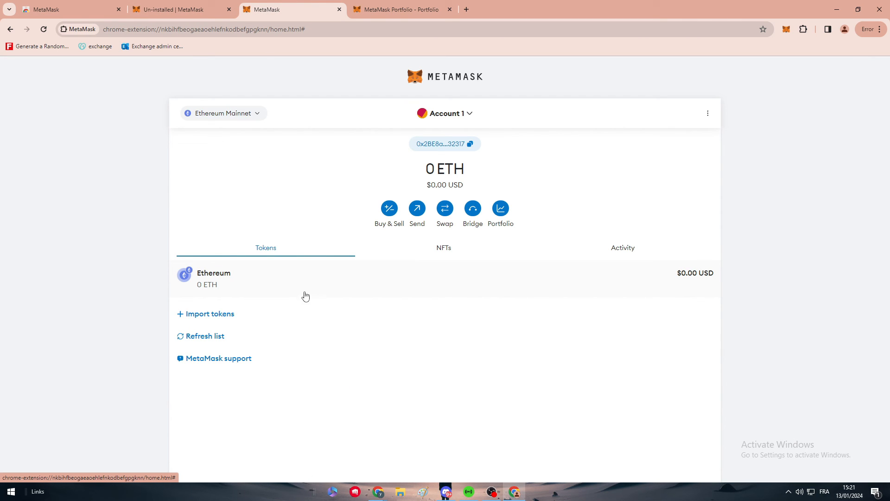
{"action": "mouse_move", "coordinate": [383, 484]}
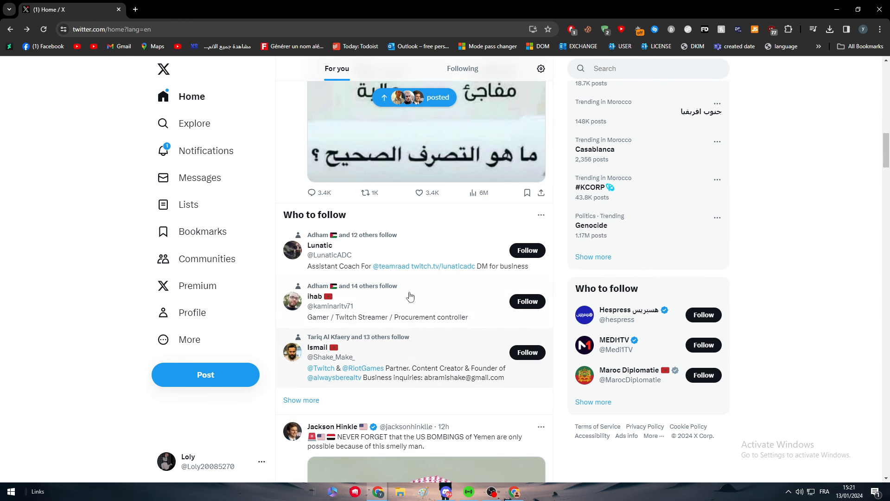
{"action": "mouse_move", "coordinate": [125, 237]}
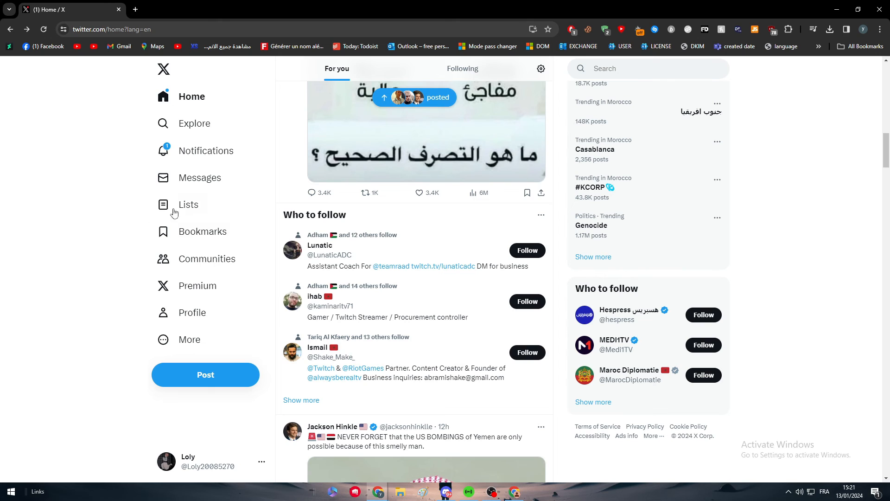
Step: Subscribe as an individual to X Premium and review the Premium+ features with annual and monthly prices
{"action": "left_click", "coordinate": [198, 286]}
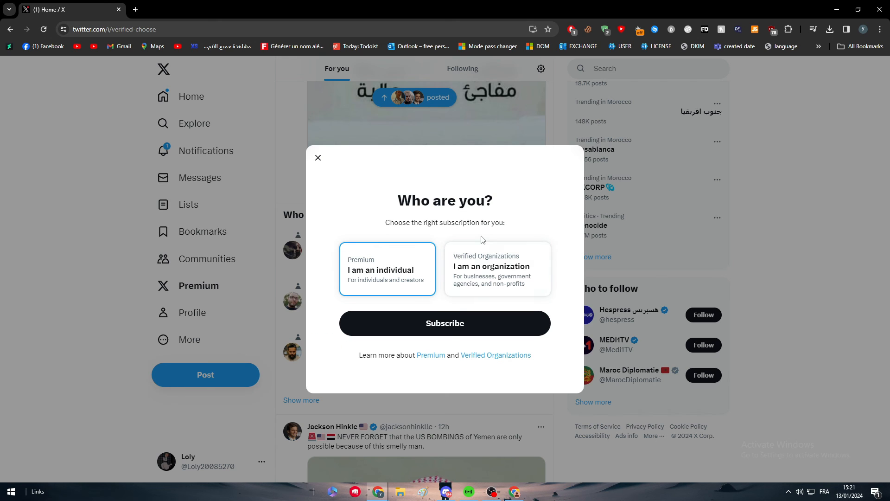
{"action": "mouse_move", "coordinate": [416, 372]}
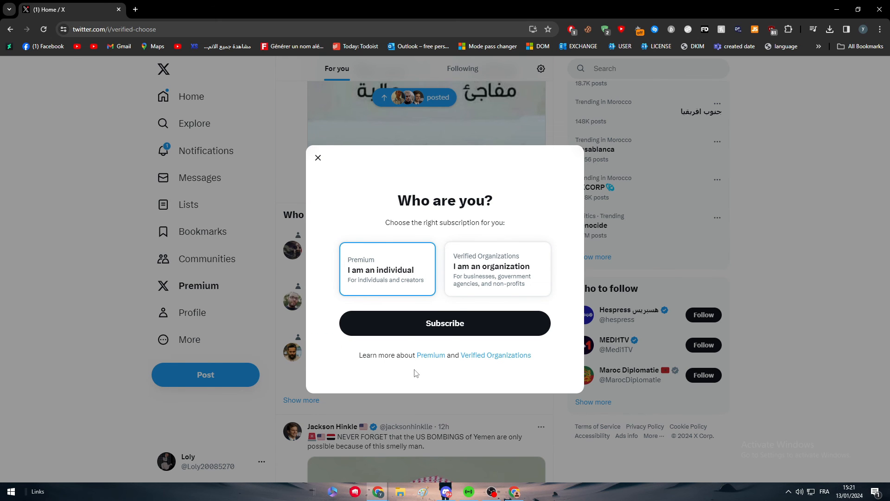
{"action": "mouse_move", "coordinate": [420, 346]}
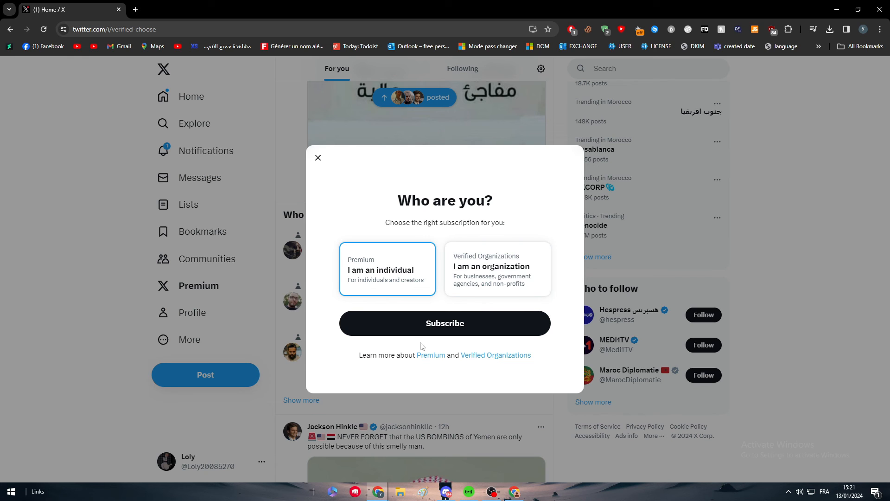
{"action": "left_click", "coordinate": [444, 323]}
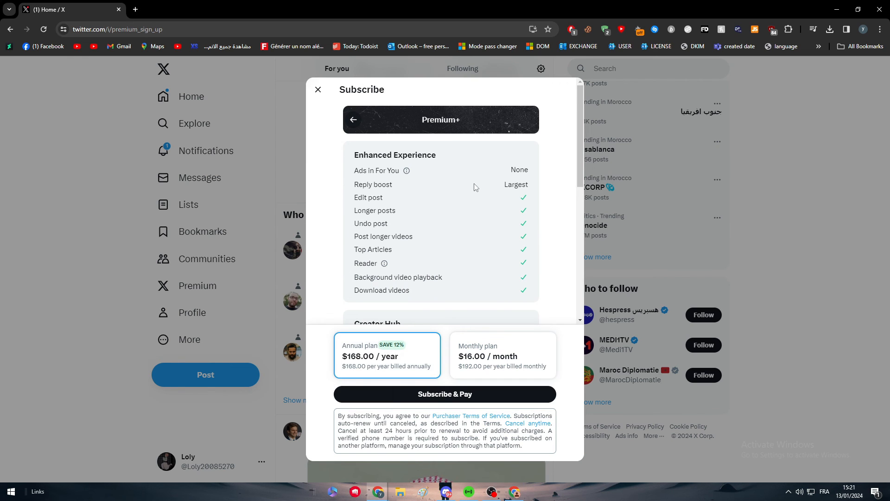
{"action": "mouse_move", "coordinate": [336, 241]}
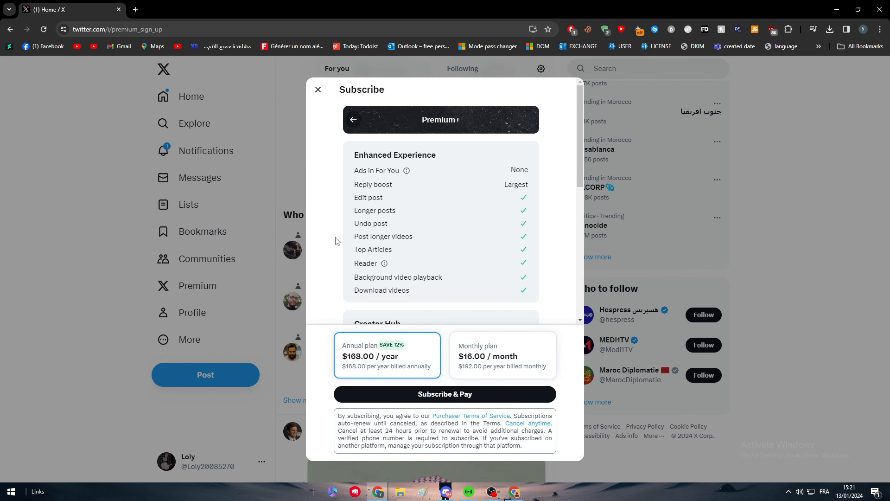
{"action": "scroll", "scroll_direction": "down", "scroll_amount": 3}
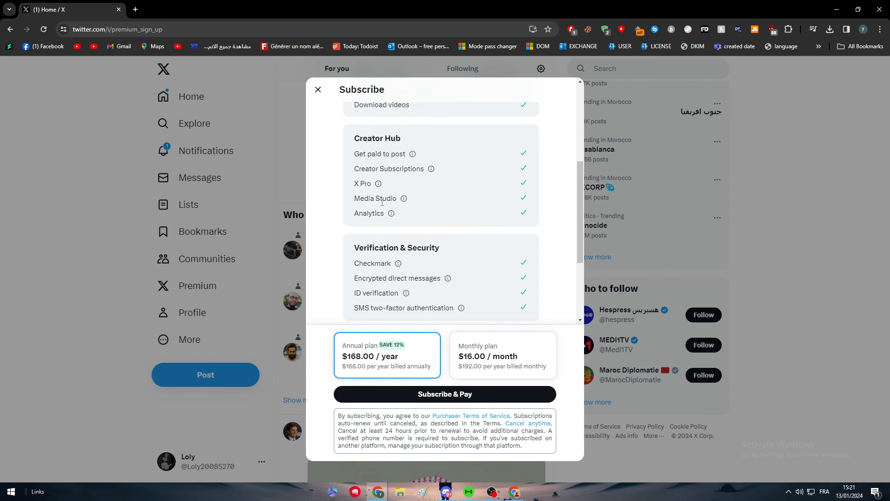
{"action": "scroll", "scroll_direction": "down", "scroll_amount": 3}
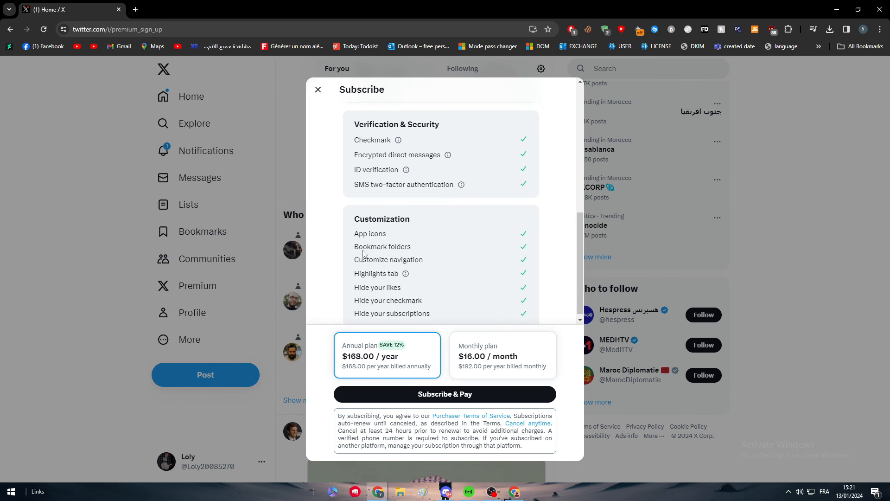
{"action": "scroll", "scroll_direction": "down", "scroll_amount": 3}
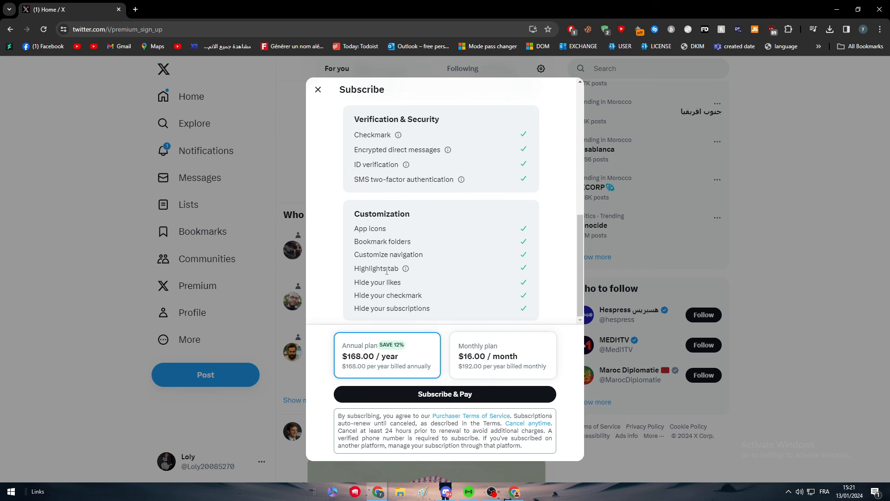